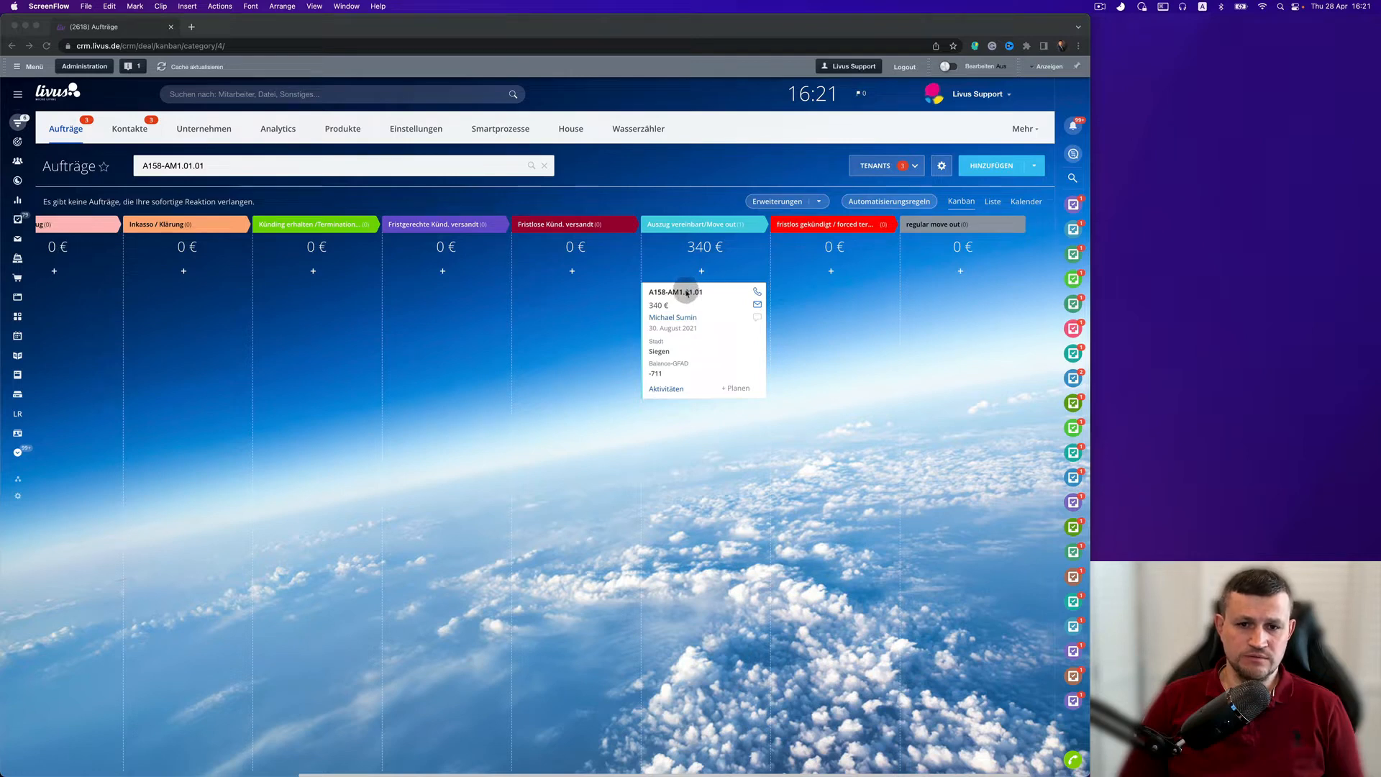
Open deal A158-AM1.01.01 from the board and go to its Deposit release tab
click(687, 291)
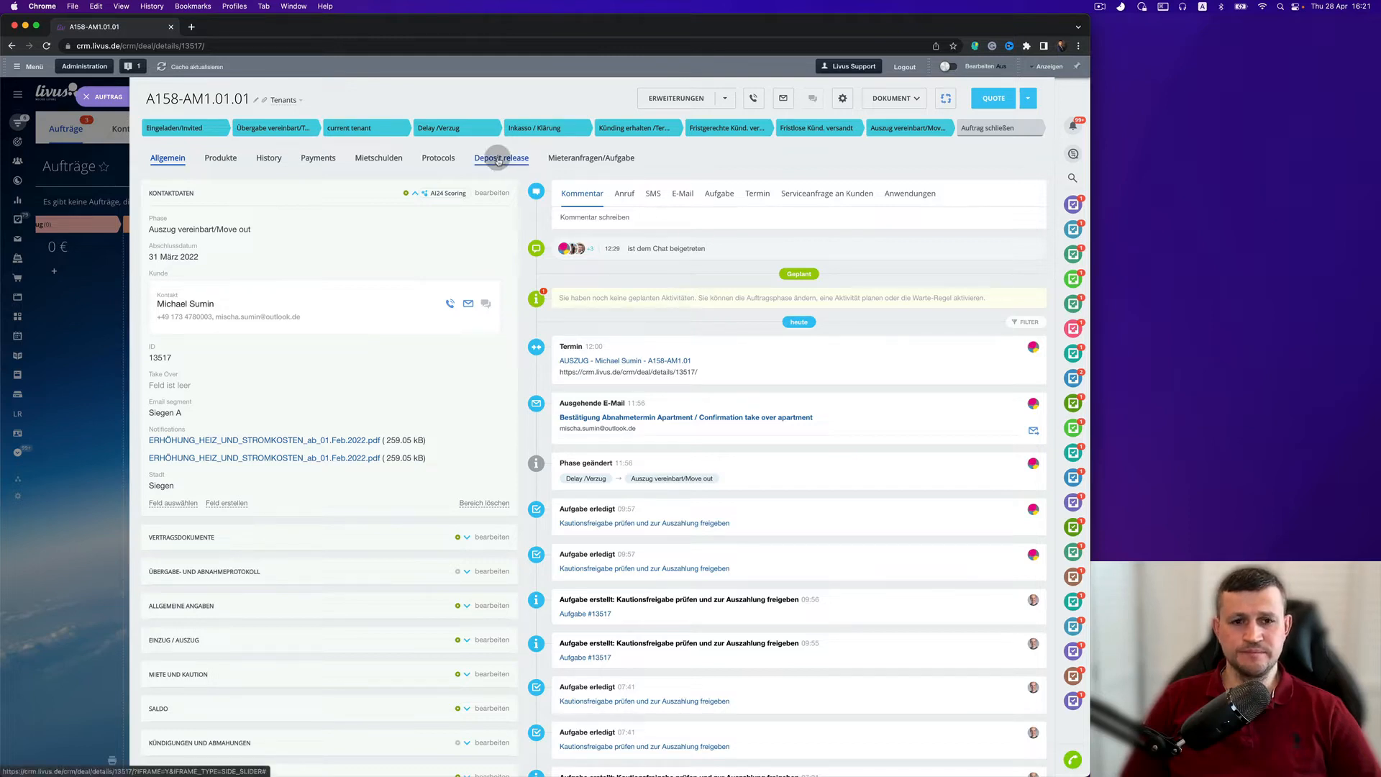
click(501, 157)
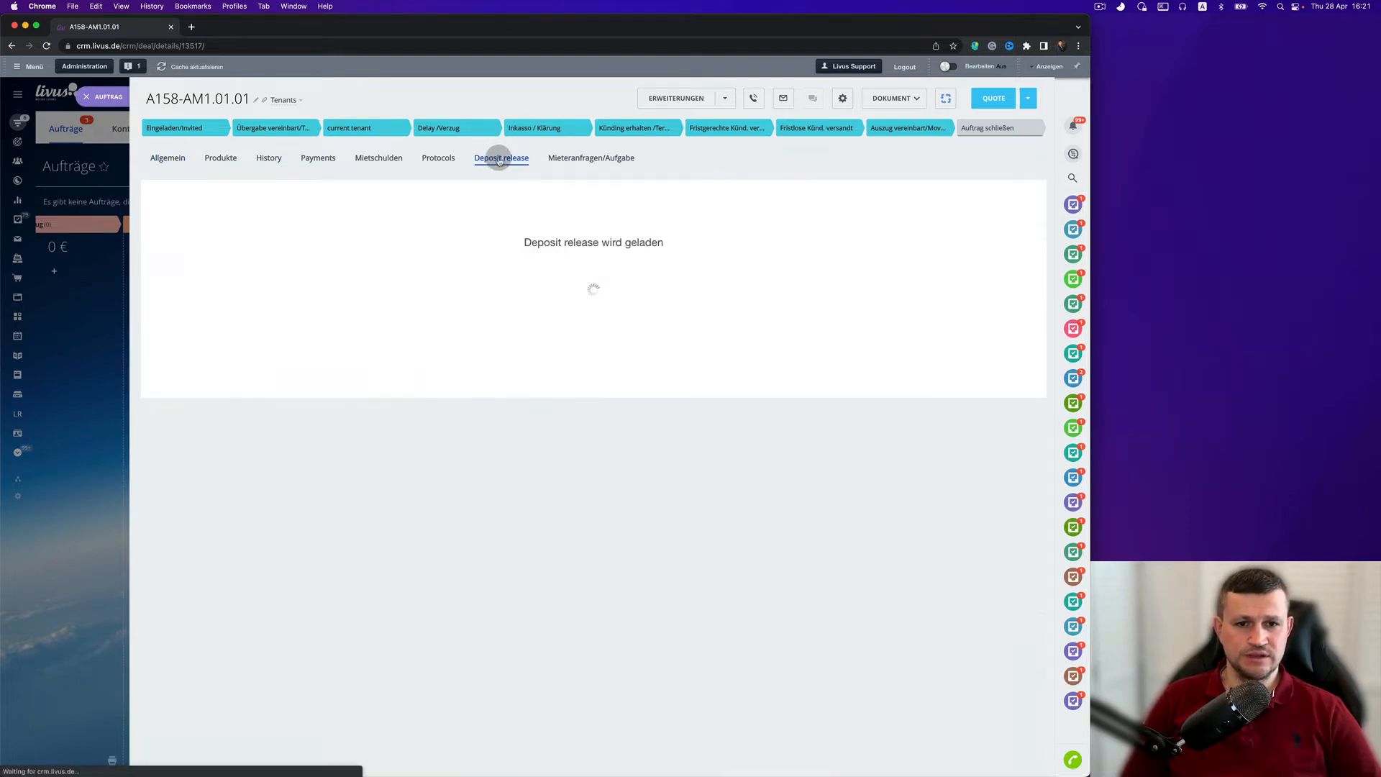
Enter deductions of 200 for Wohnbereich / Flur, 100 for Laminat/Boden and 50 for heating
click(501, 157)
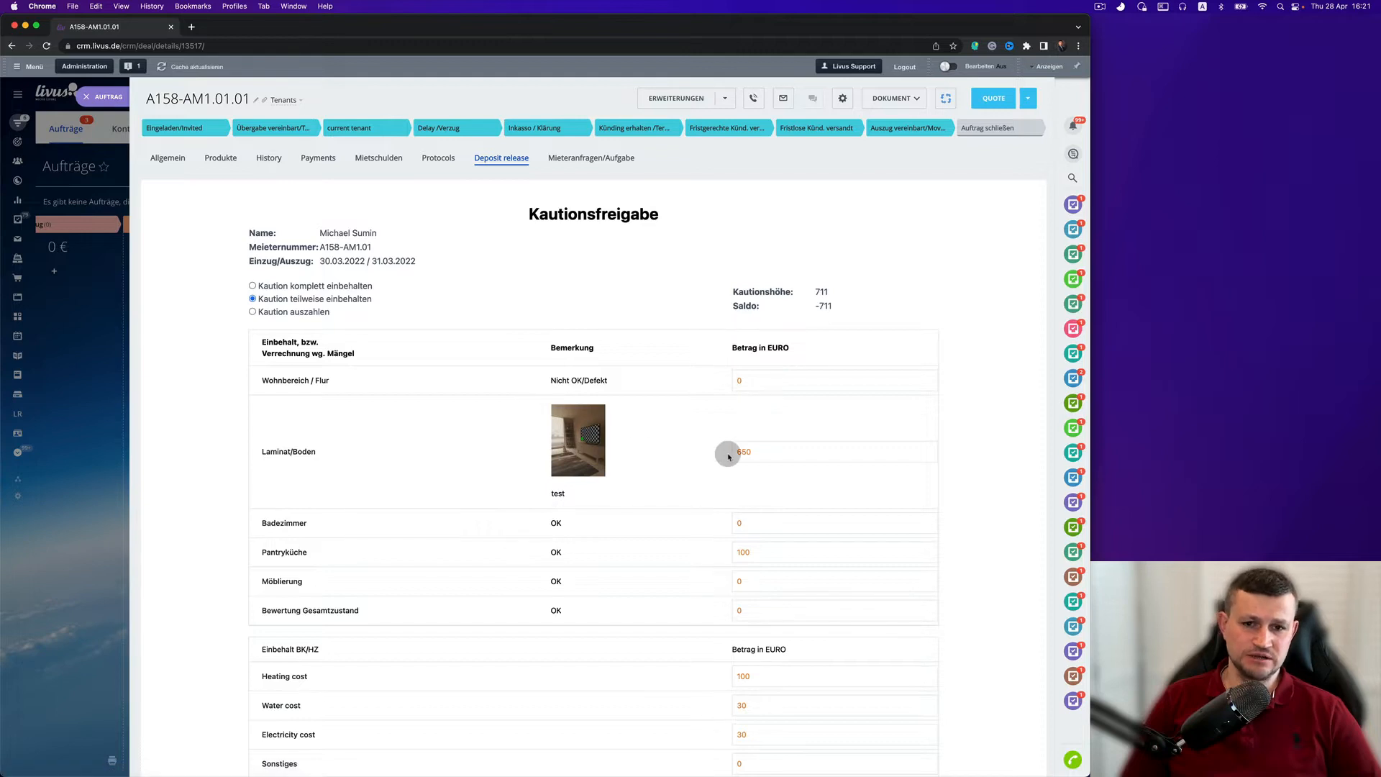
scroll(down, 3)
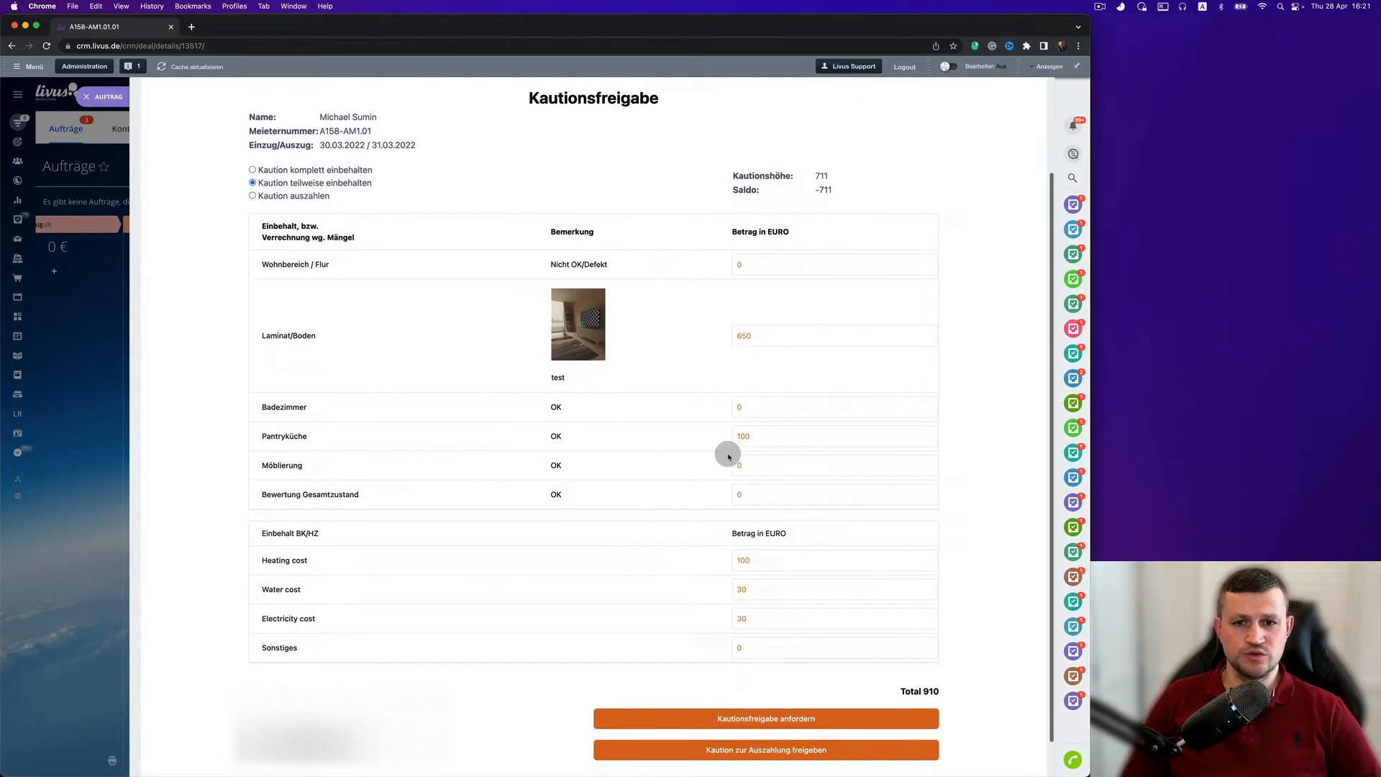
scroll(down, 3)
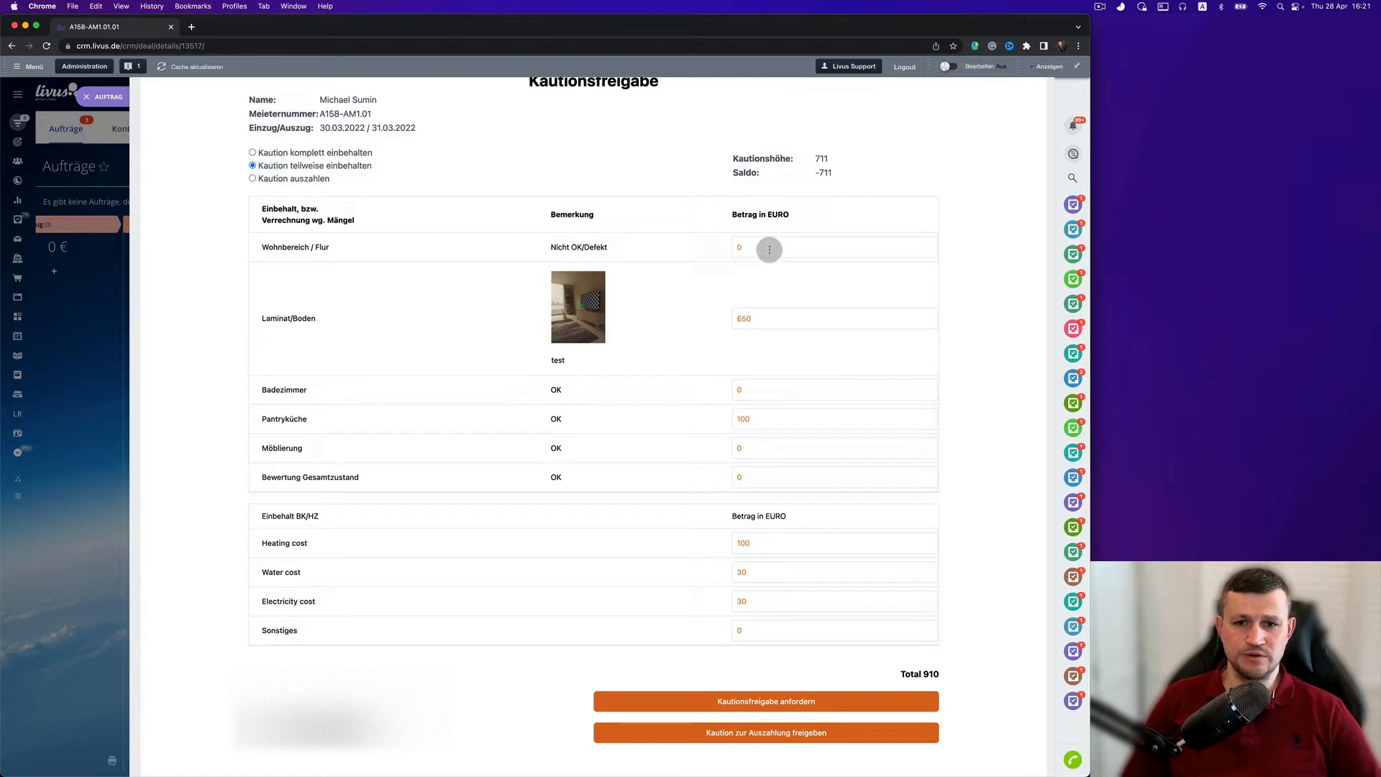
click(833, 247)
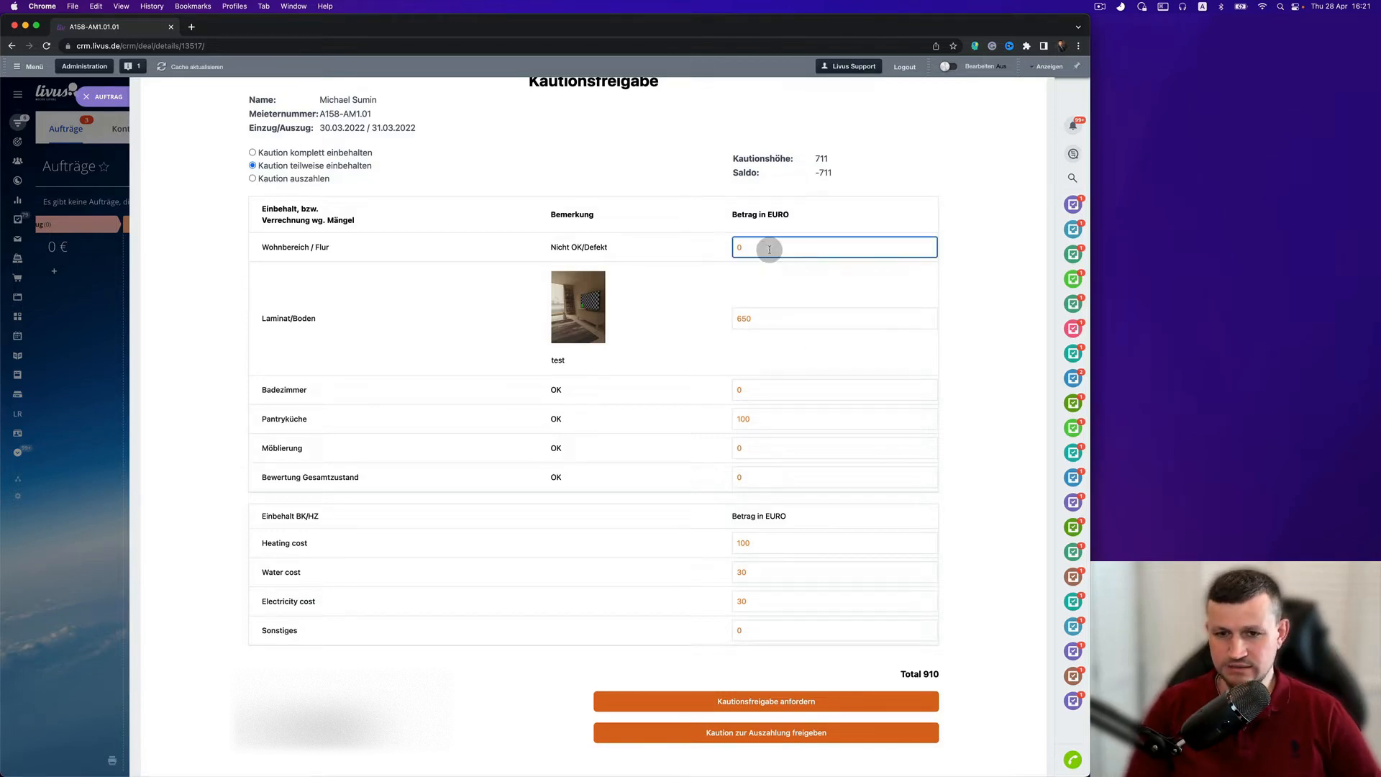
text(200)
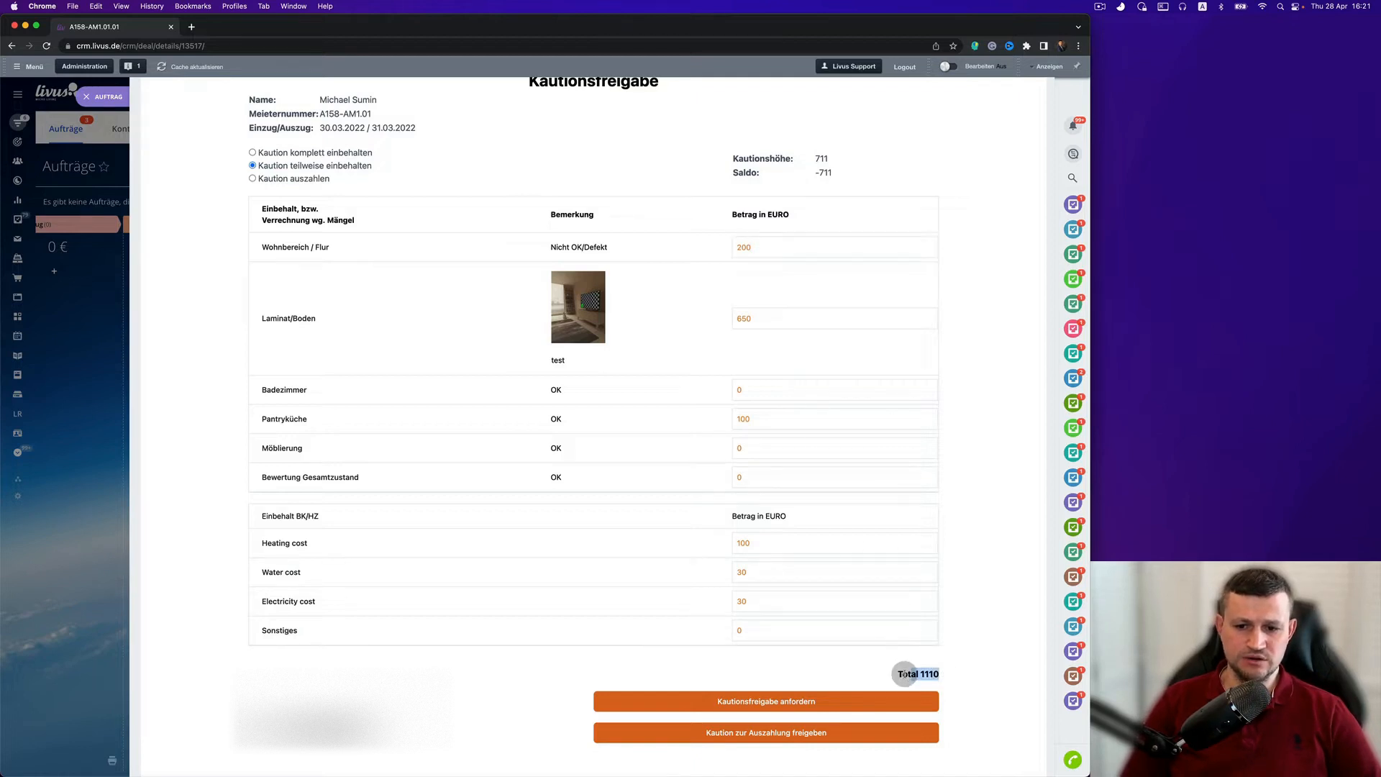
click(832, 318)
text(100)
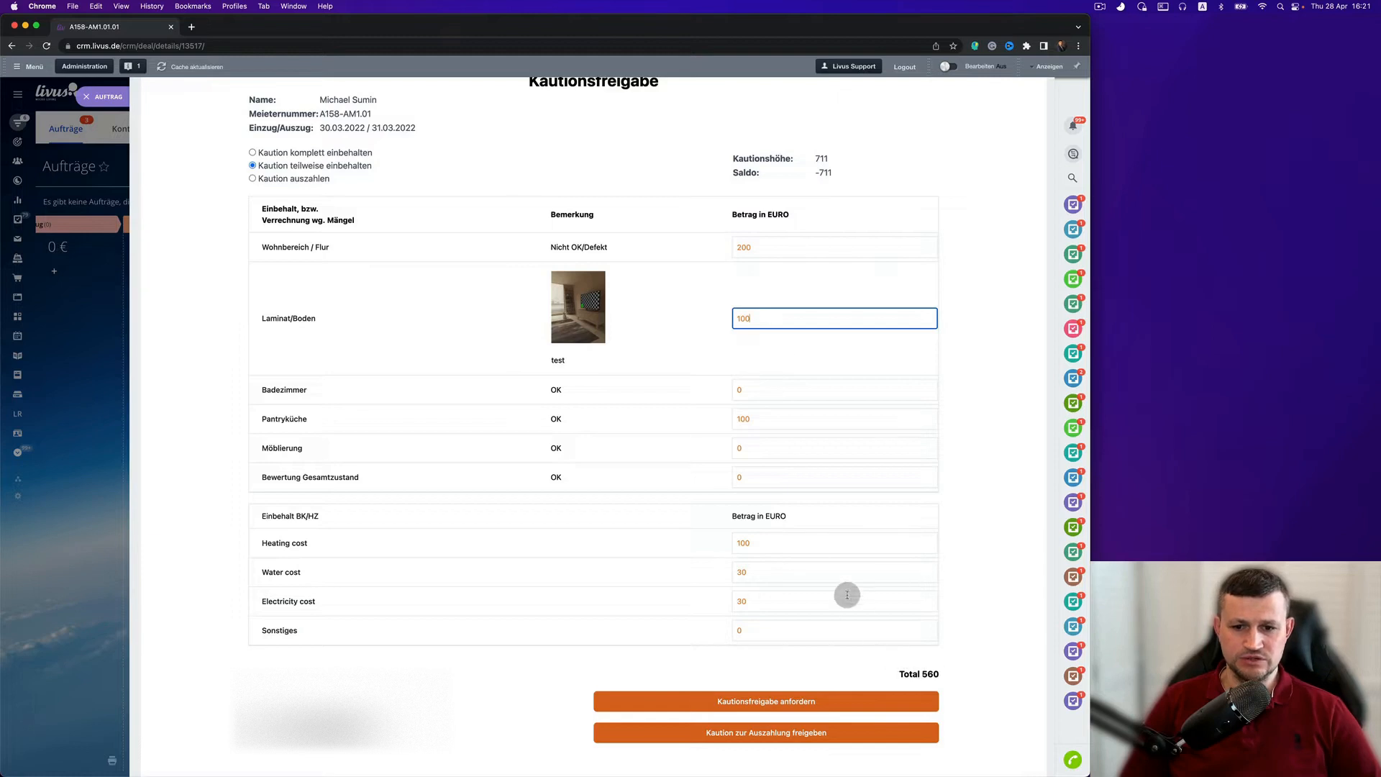
click(833, 543)
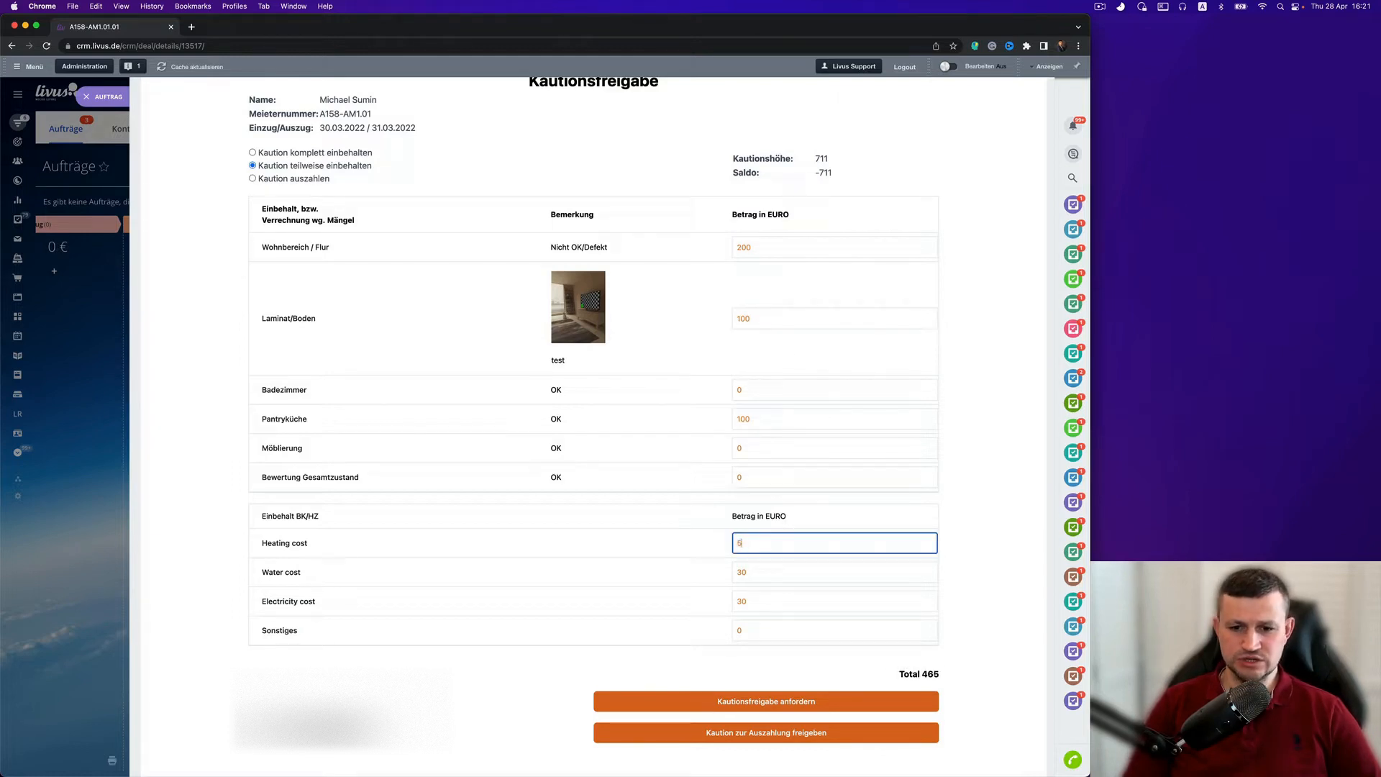
text(50)
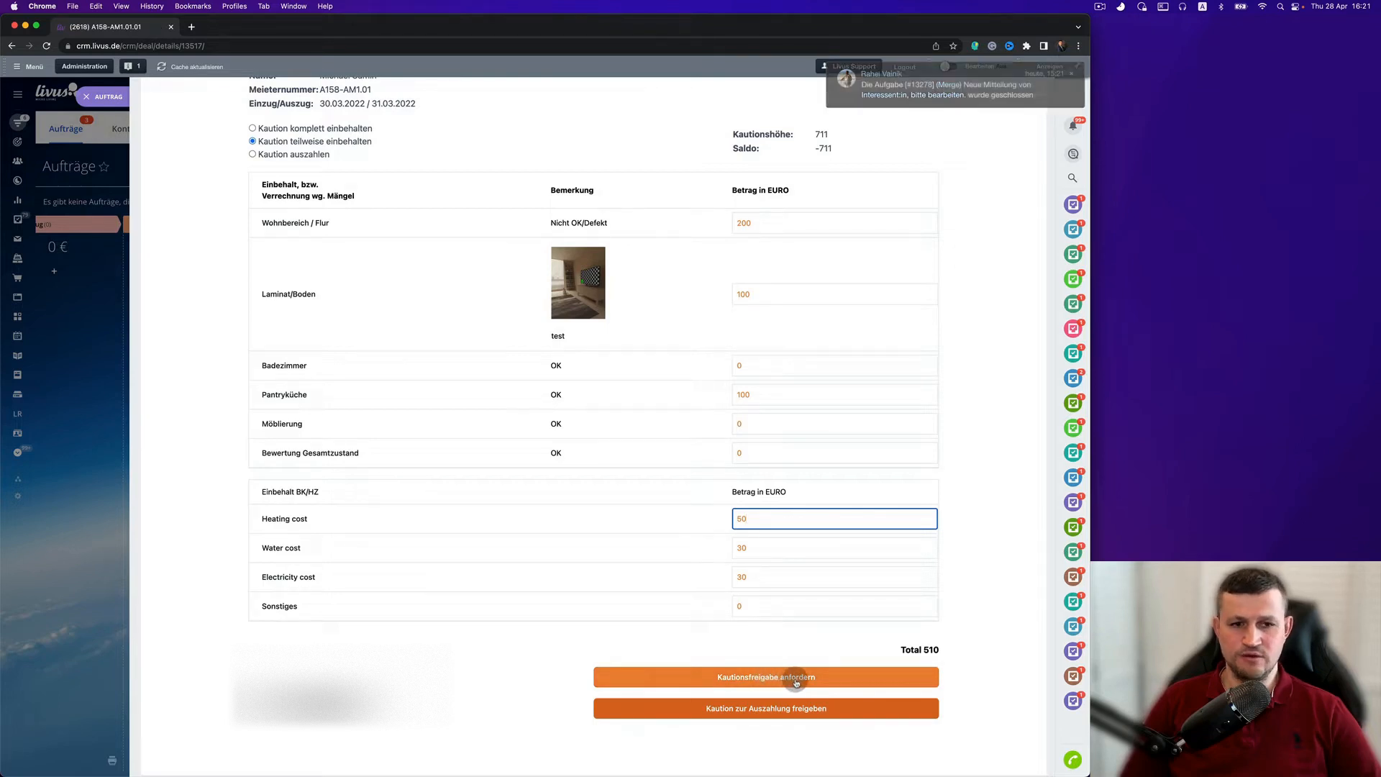
Request the deposit release, view the created review task, and close it to return
click(765, 676)
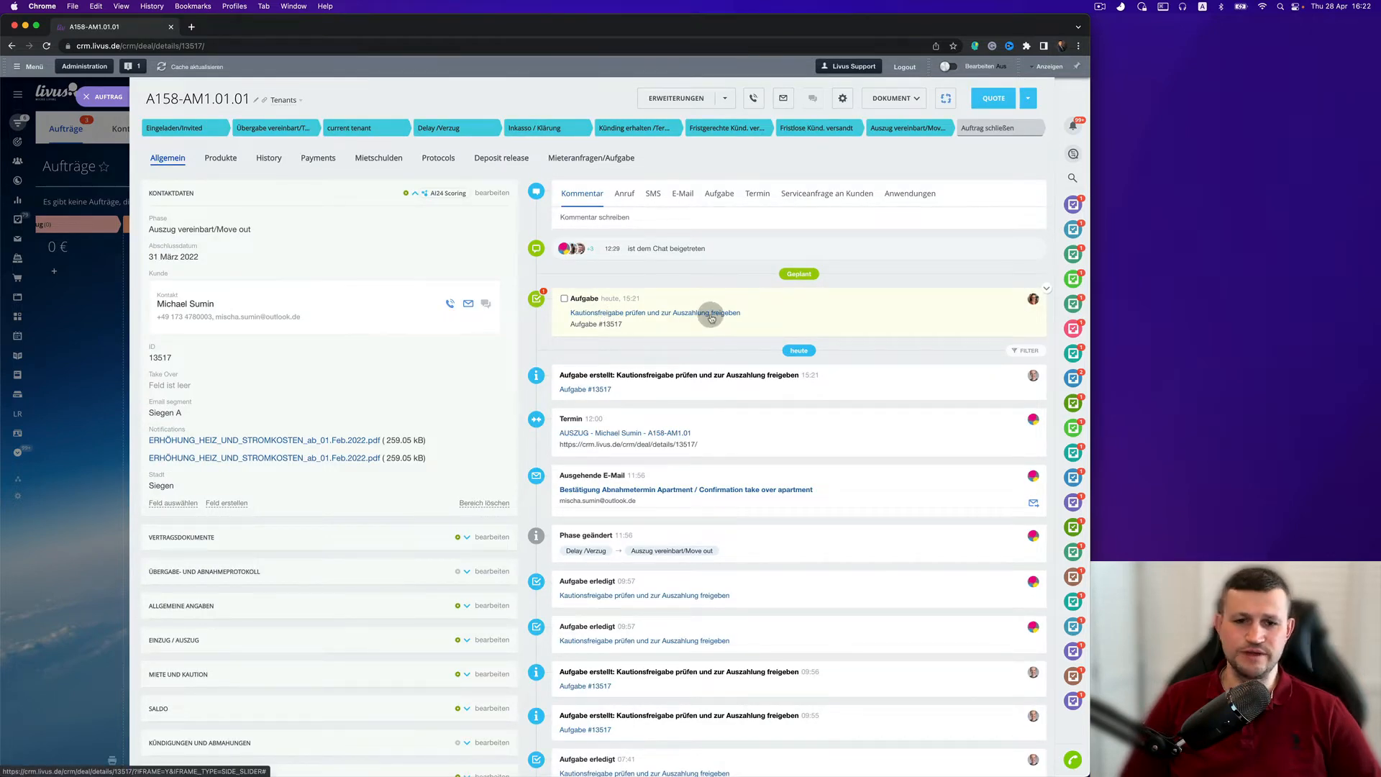
click(641, 312)
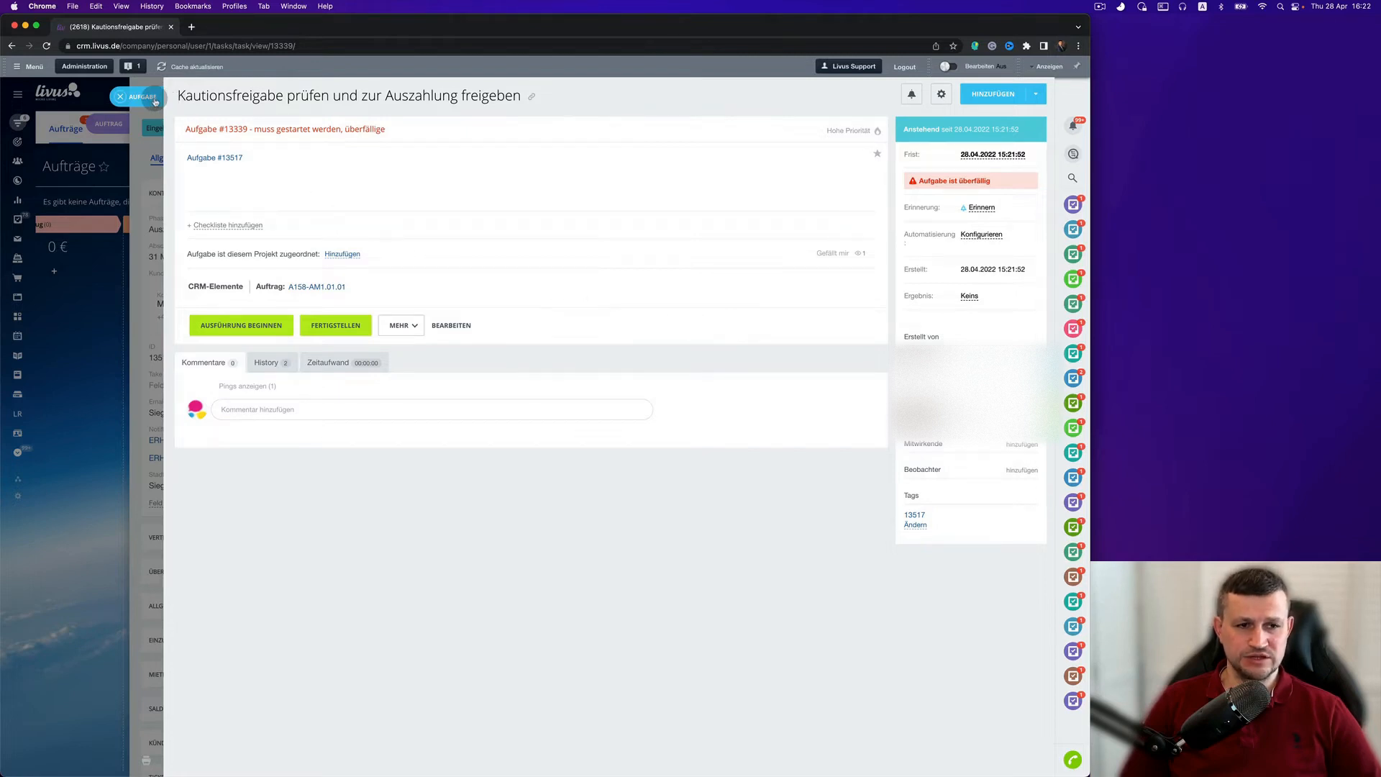
click(315, 286)
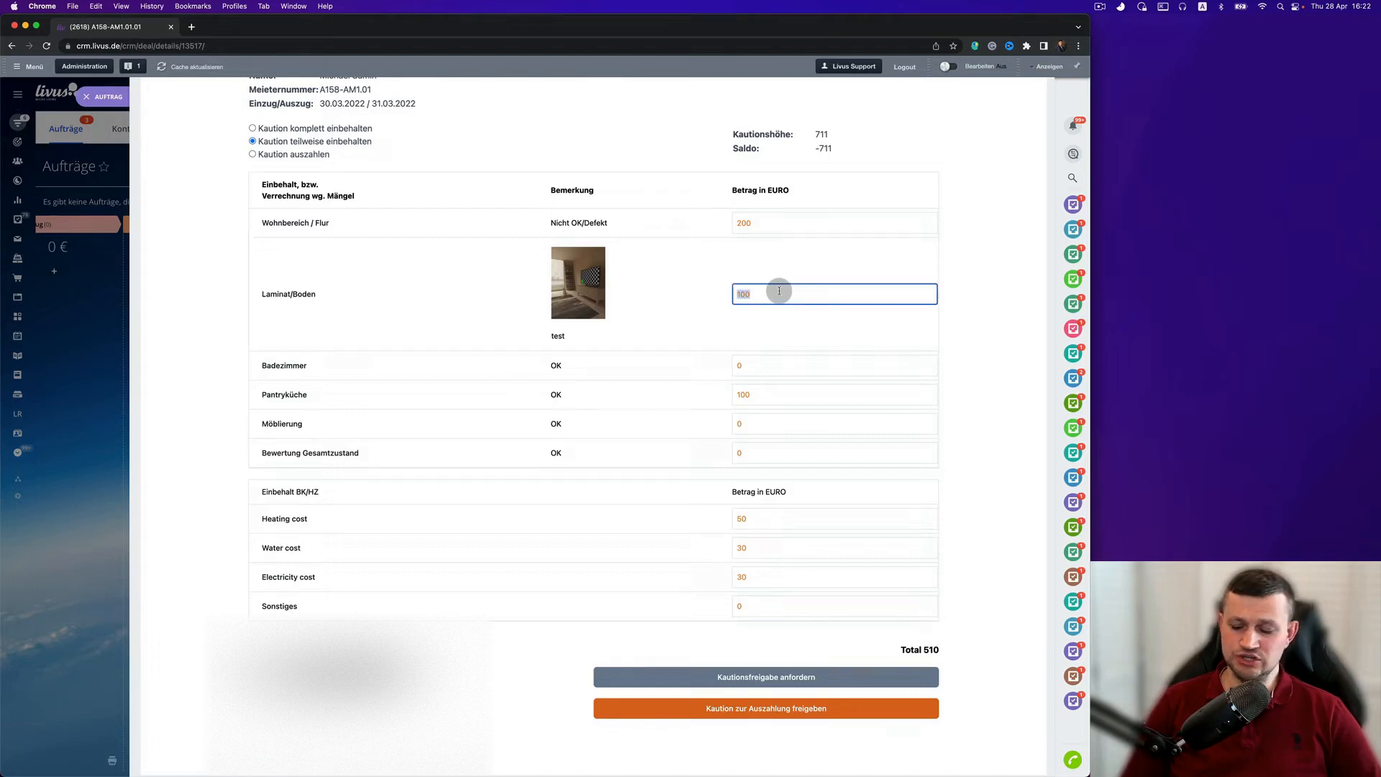
Change the Laminat/Boden deduction to 80 and release the deposit for payout
text(80)
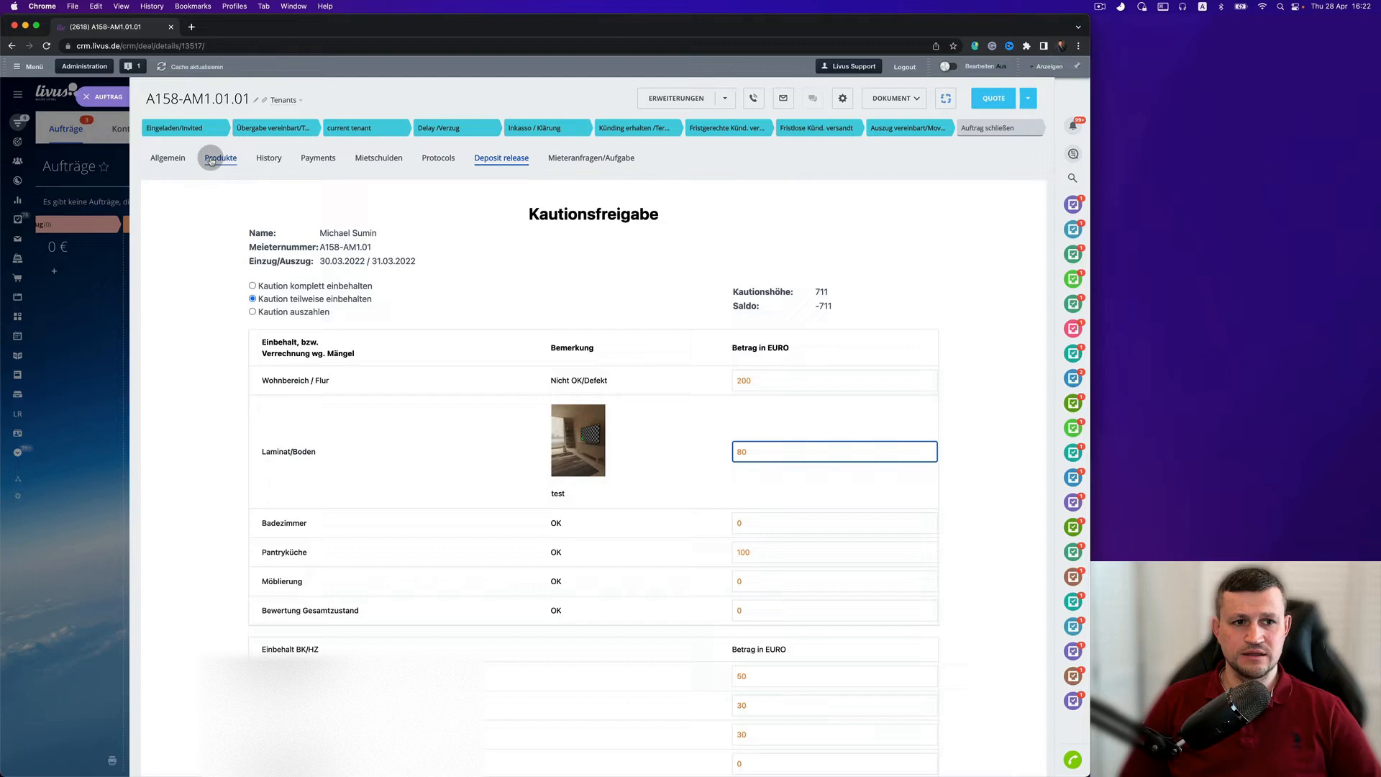
scroll(down, 3)
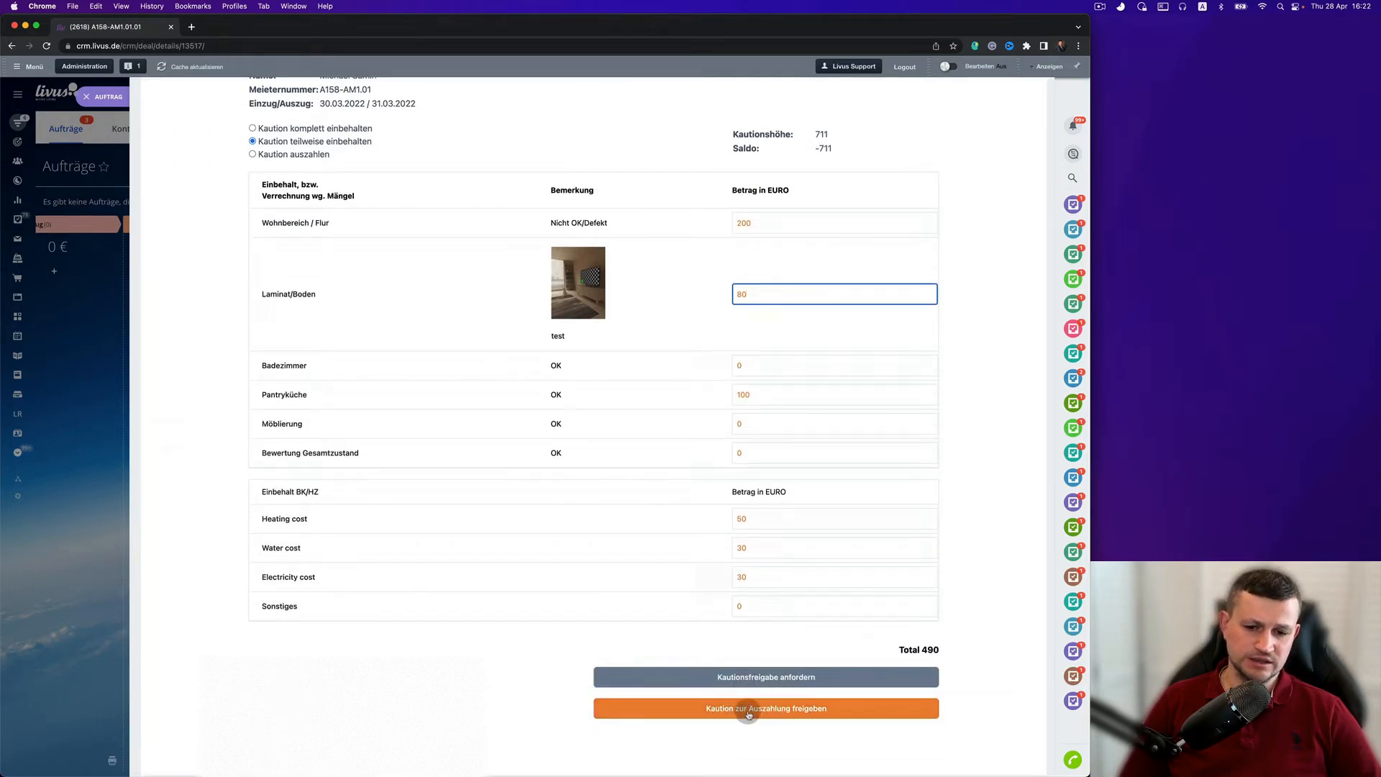
click(765, 708)
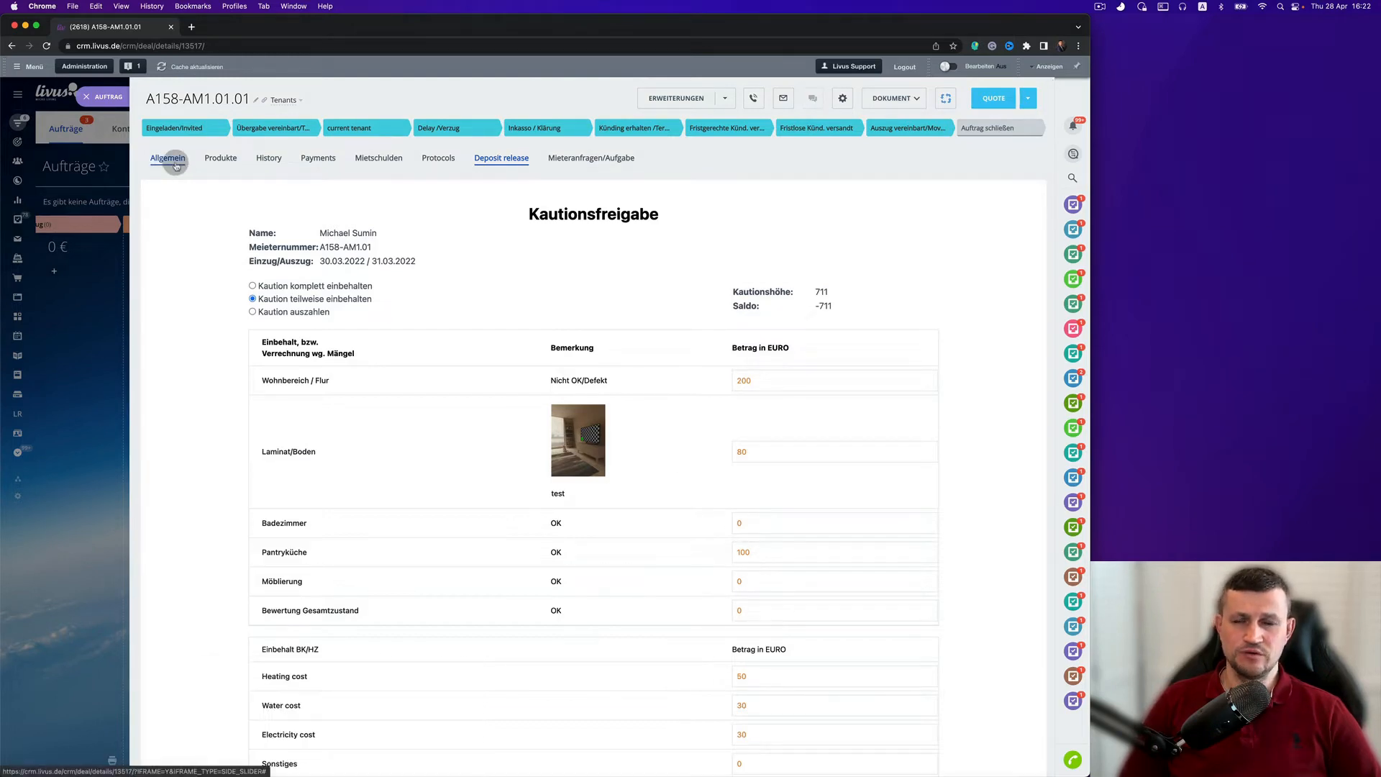
From the Allgemein overview, open the generated Kautionsauszahlung payout PDF
click(167, 157)
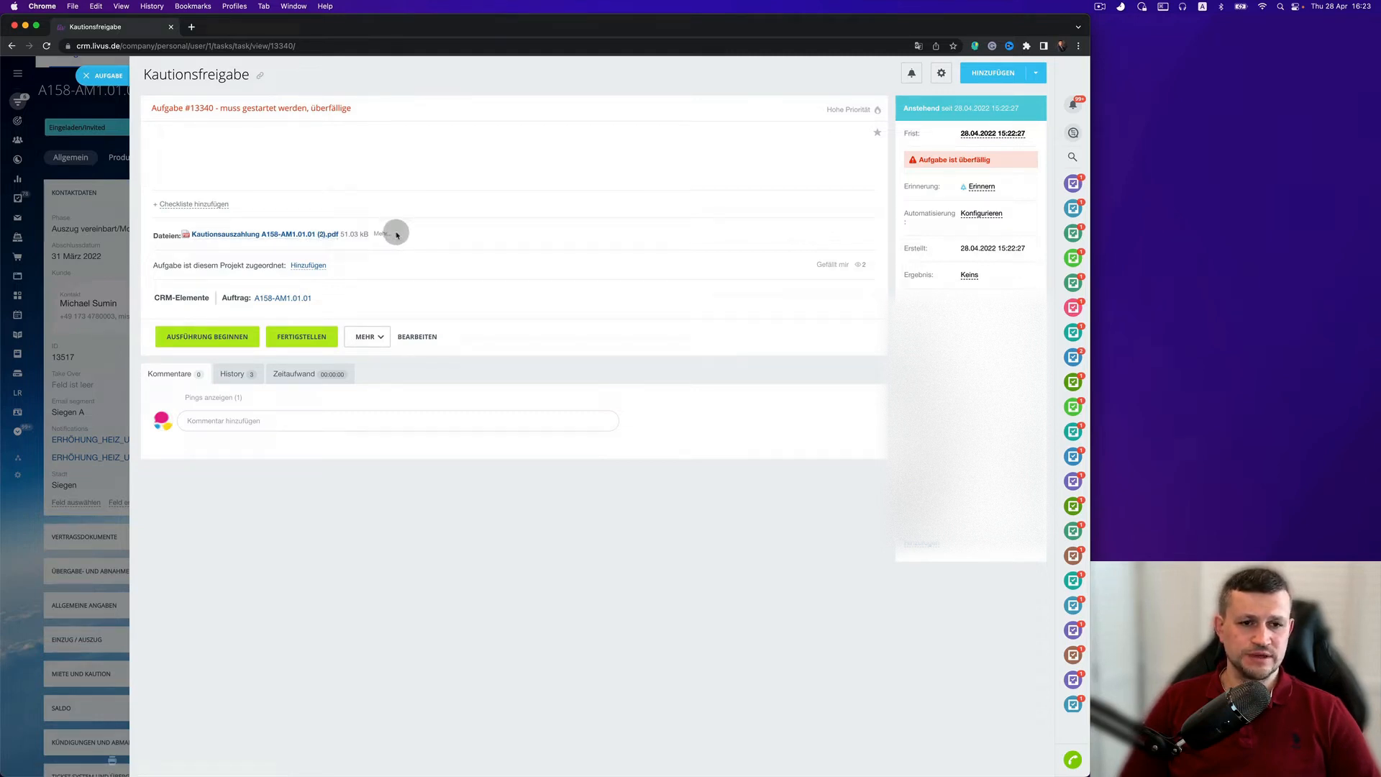
click(382, 233)
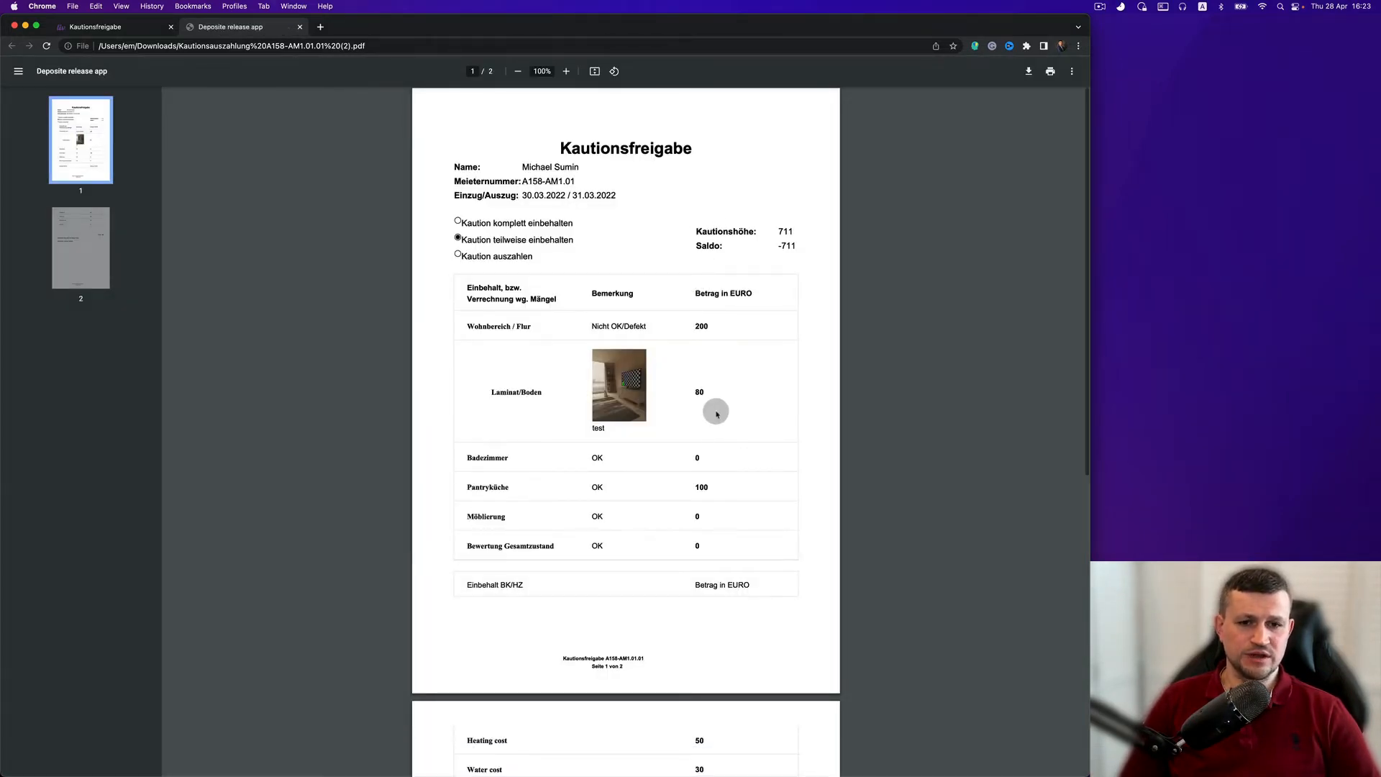
Scroll through the payout PDF to check the 490 total, then close it
scroll(down, 3)
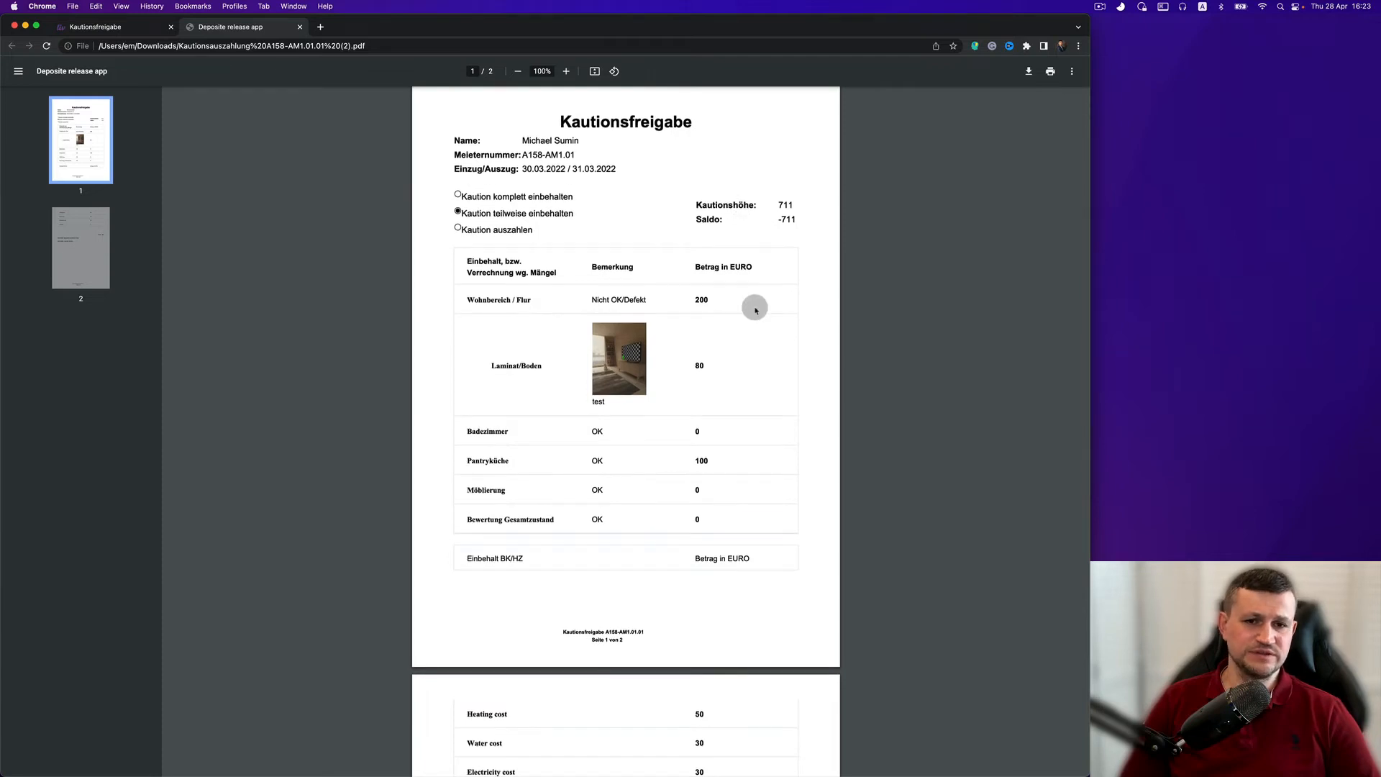
scroll(down, 3)
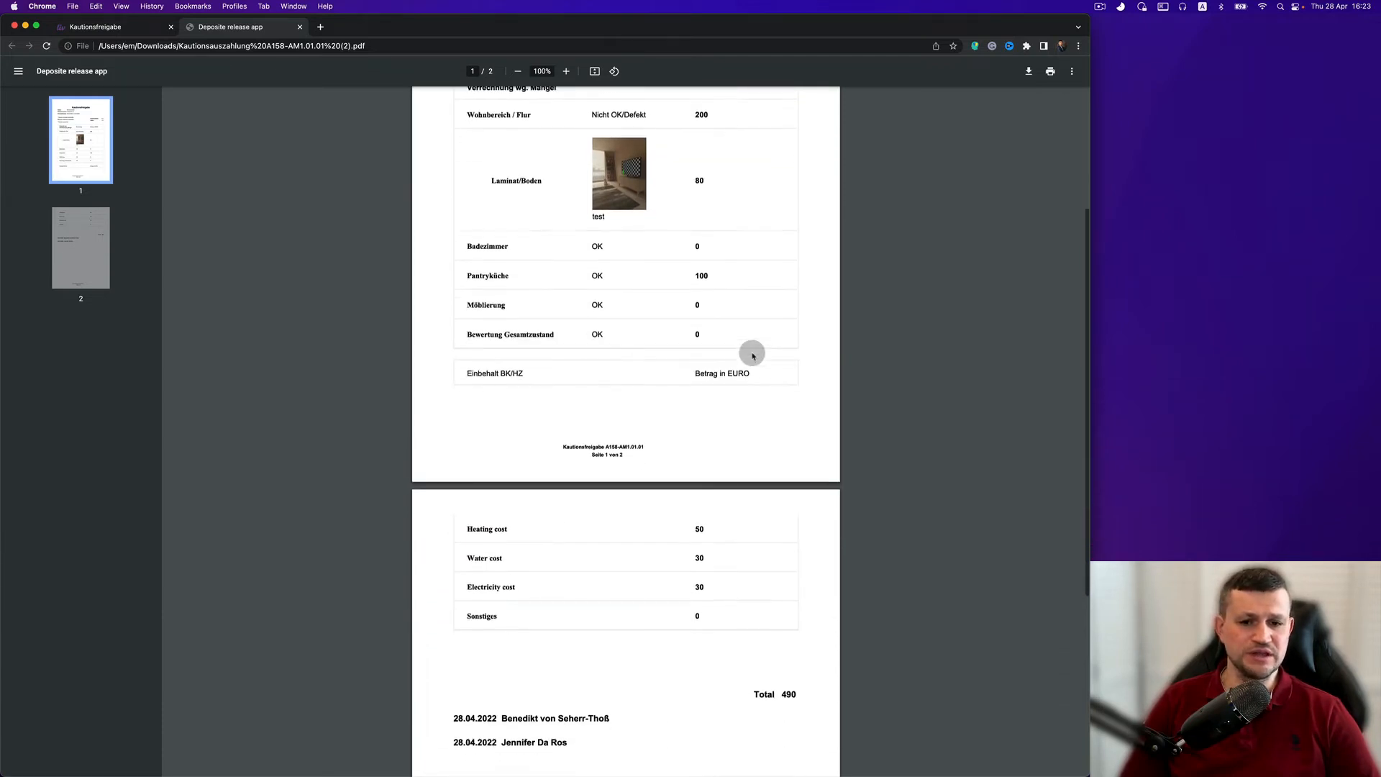
scroll(down, 3)
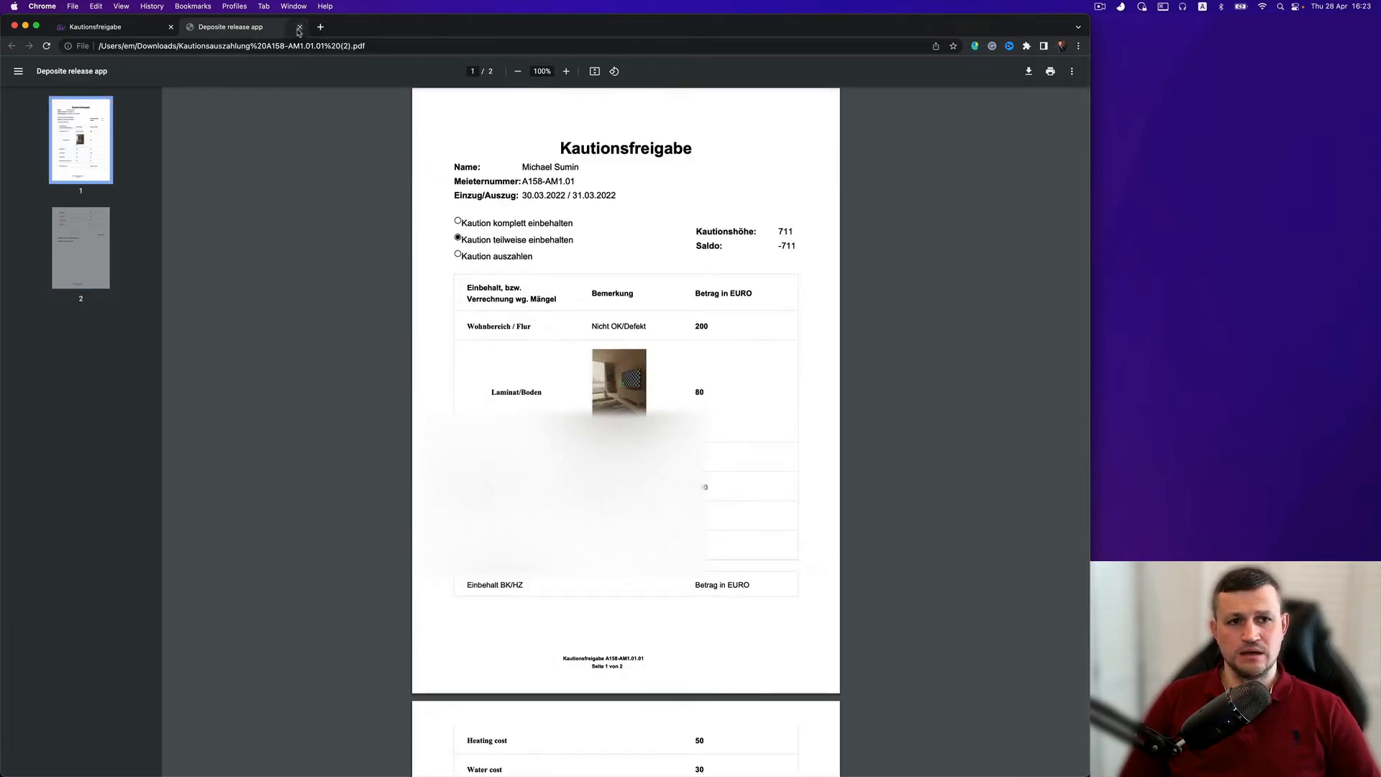
click(299, 26)
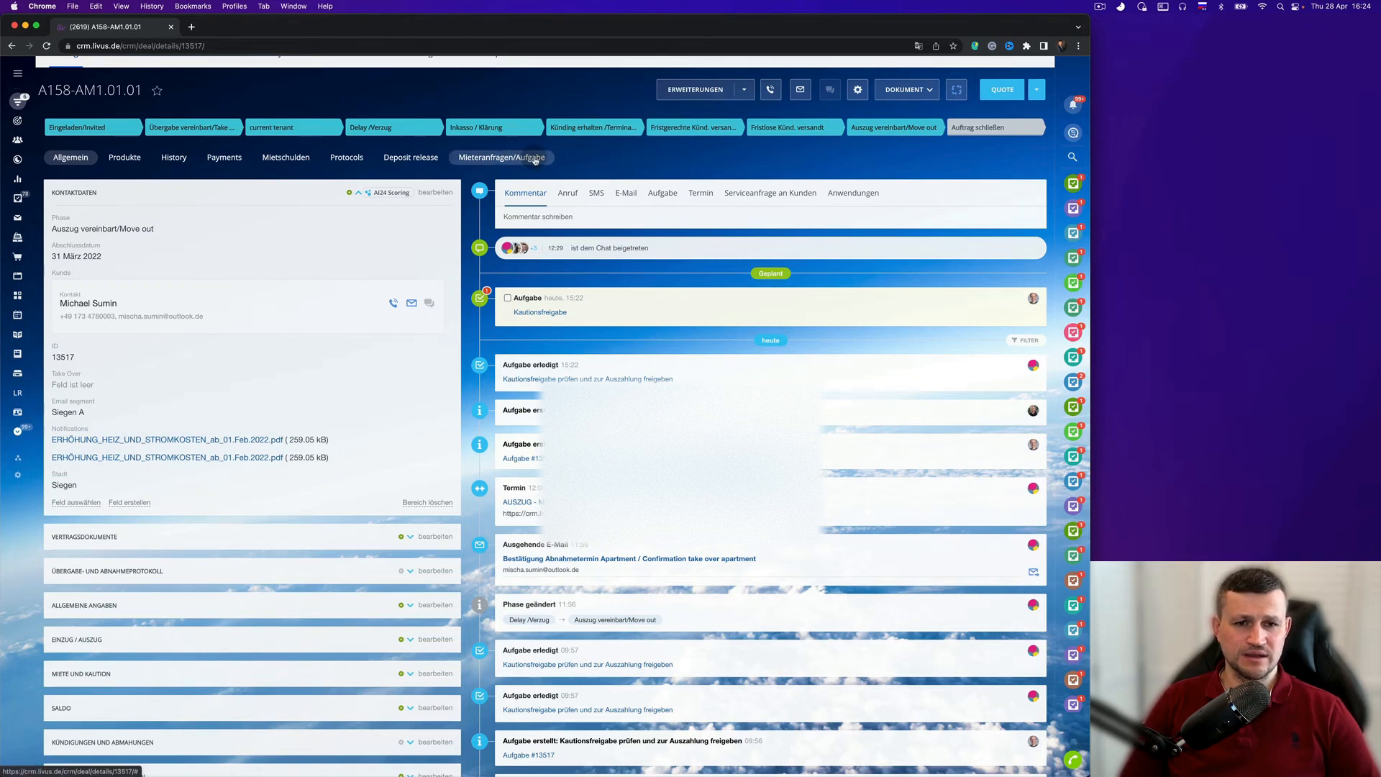
Show the deal's Aufgabe task list and open task 13340 Kautionsfreigabe
click(502, 158)
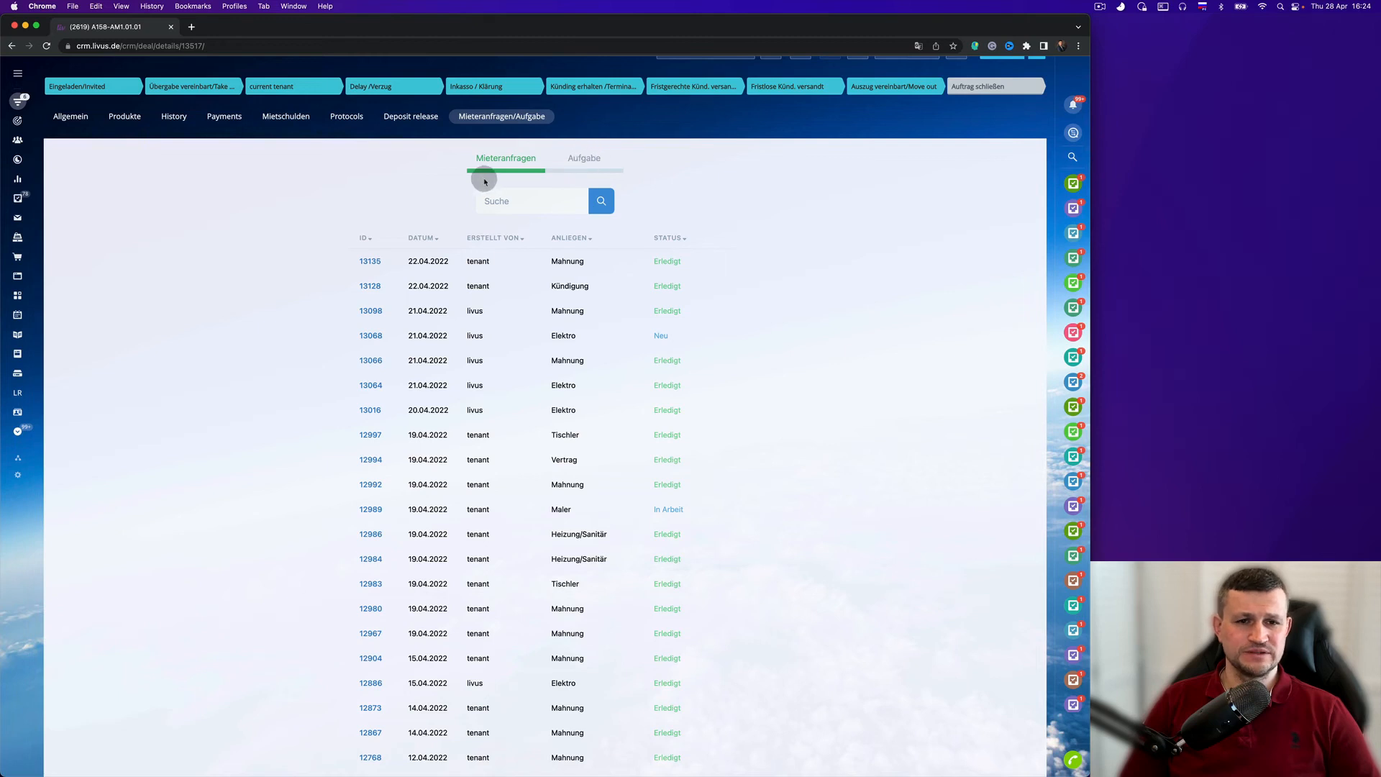
click(584, 157)
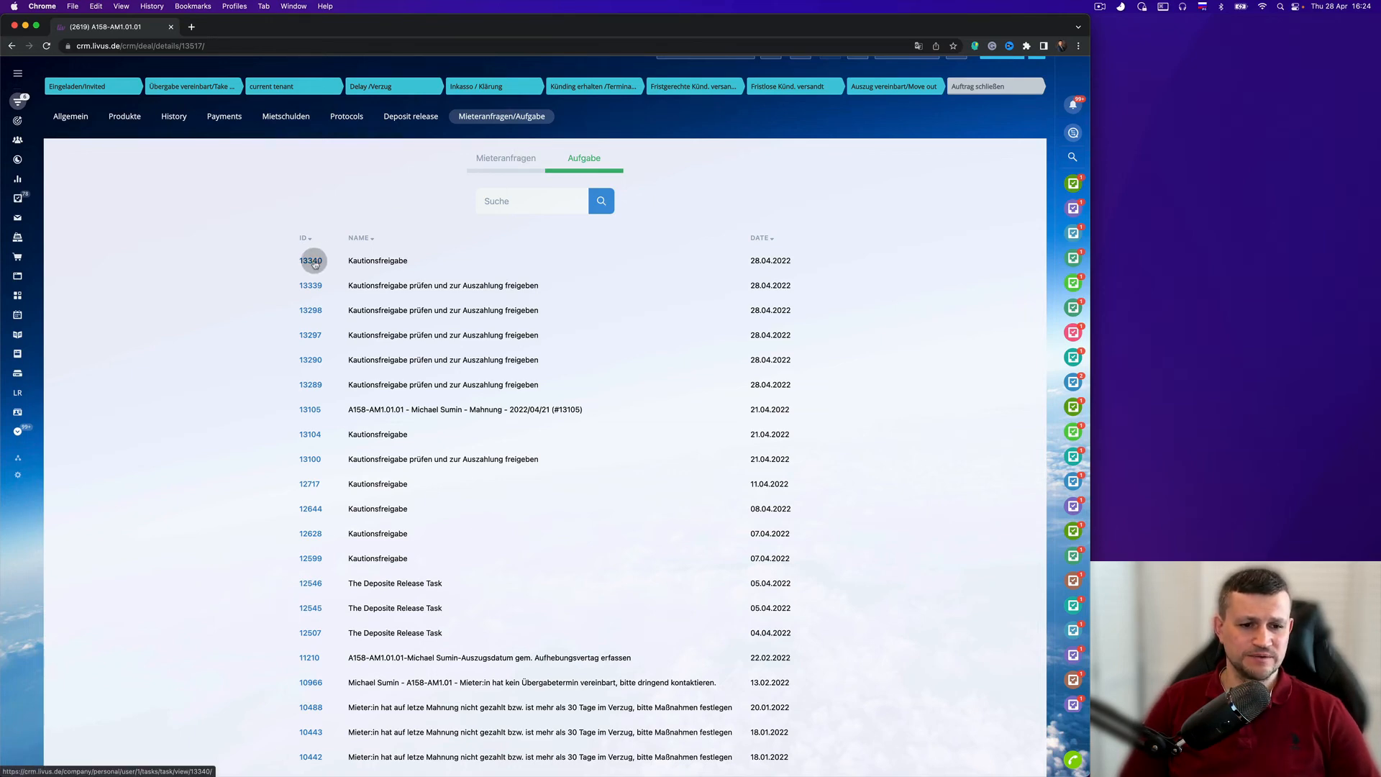
click(310, 260)
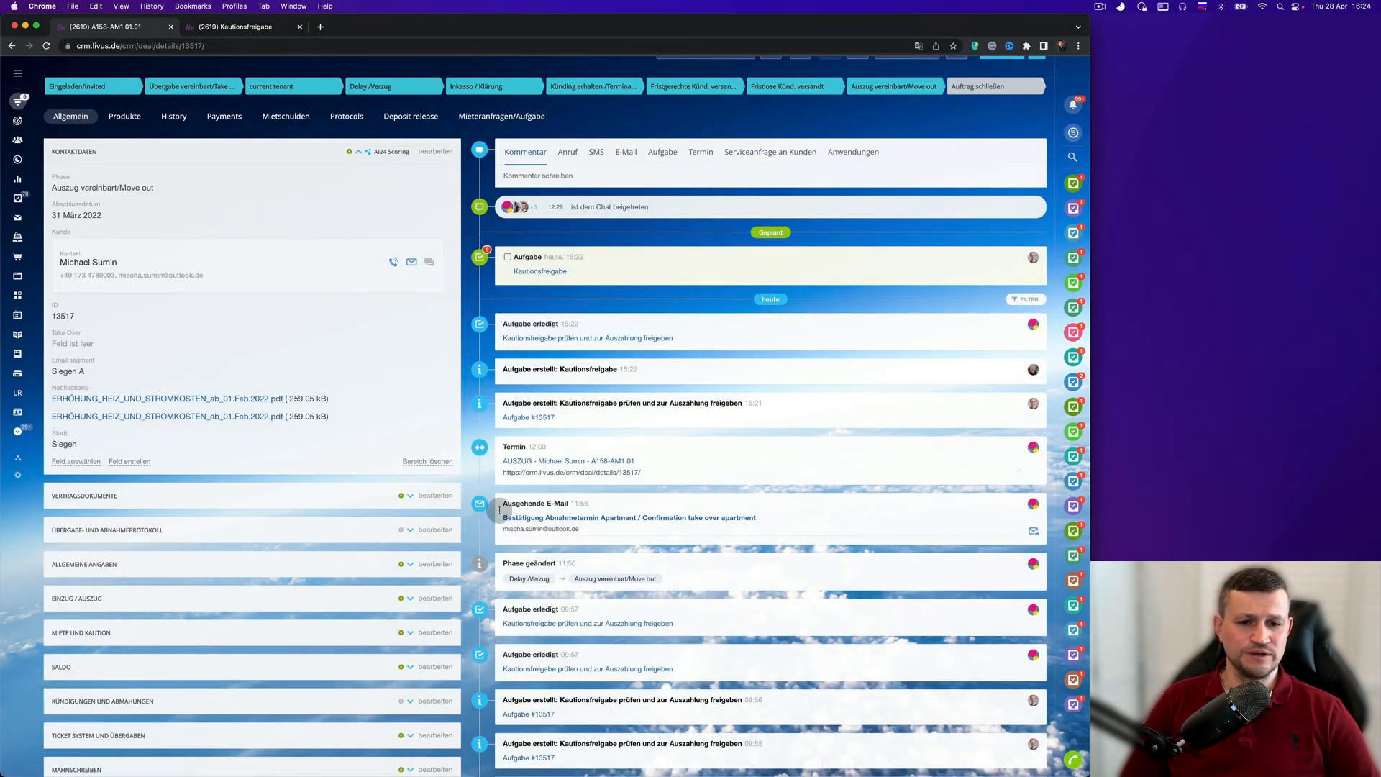
scroll(down, 3)
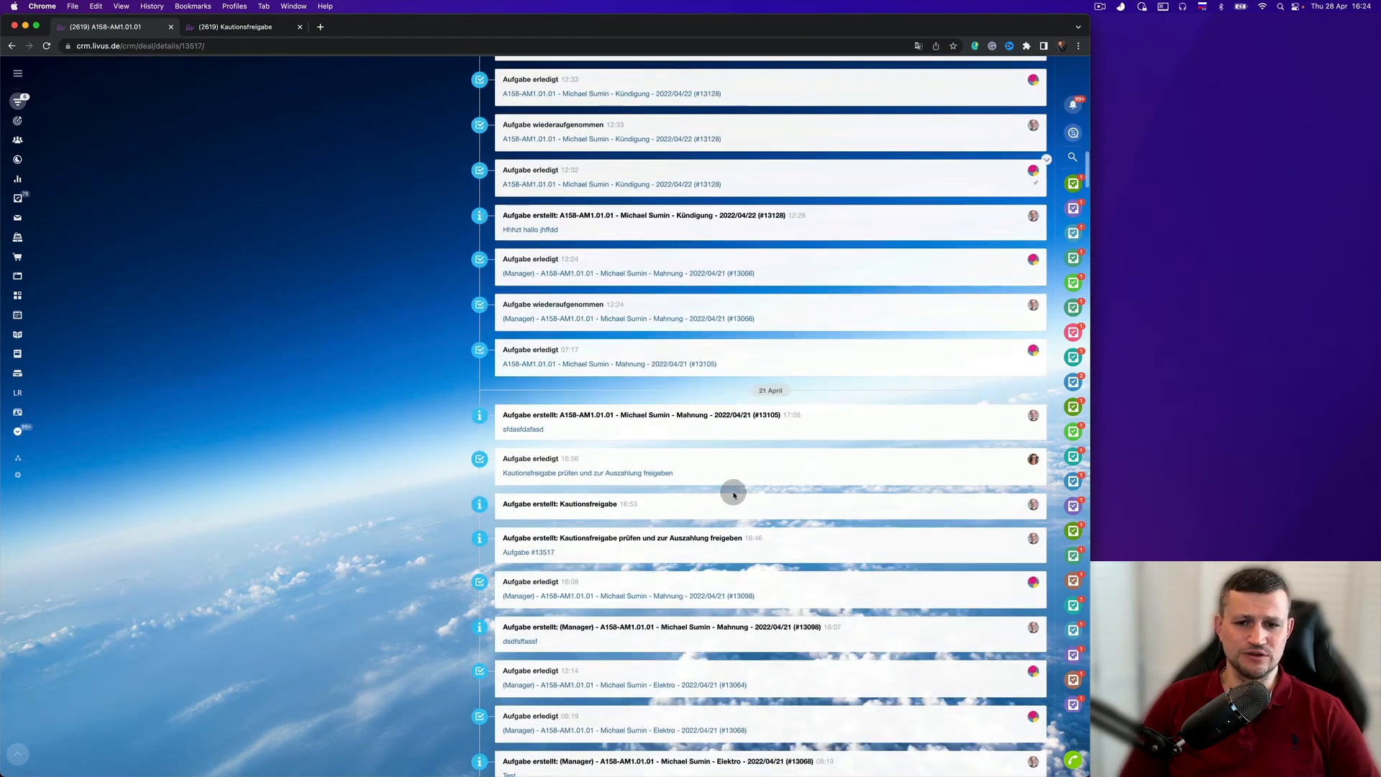
scroll(down, 3)
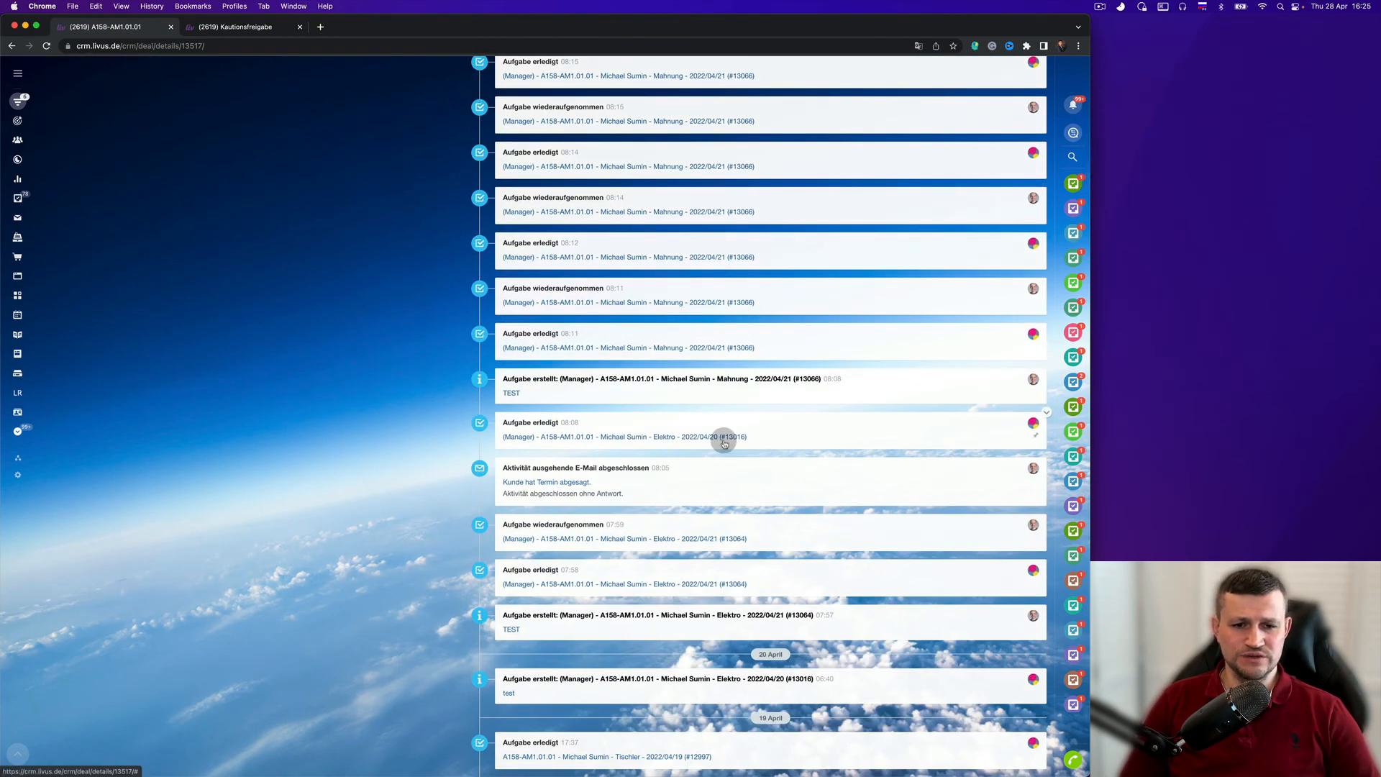
scroll(down, 3)
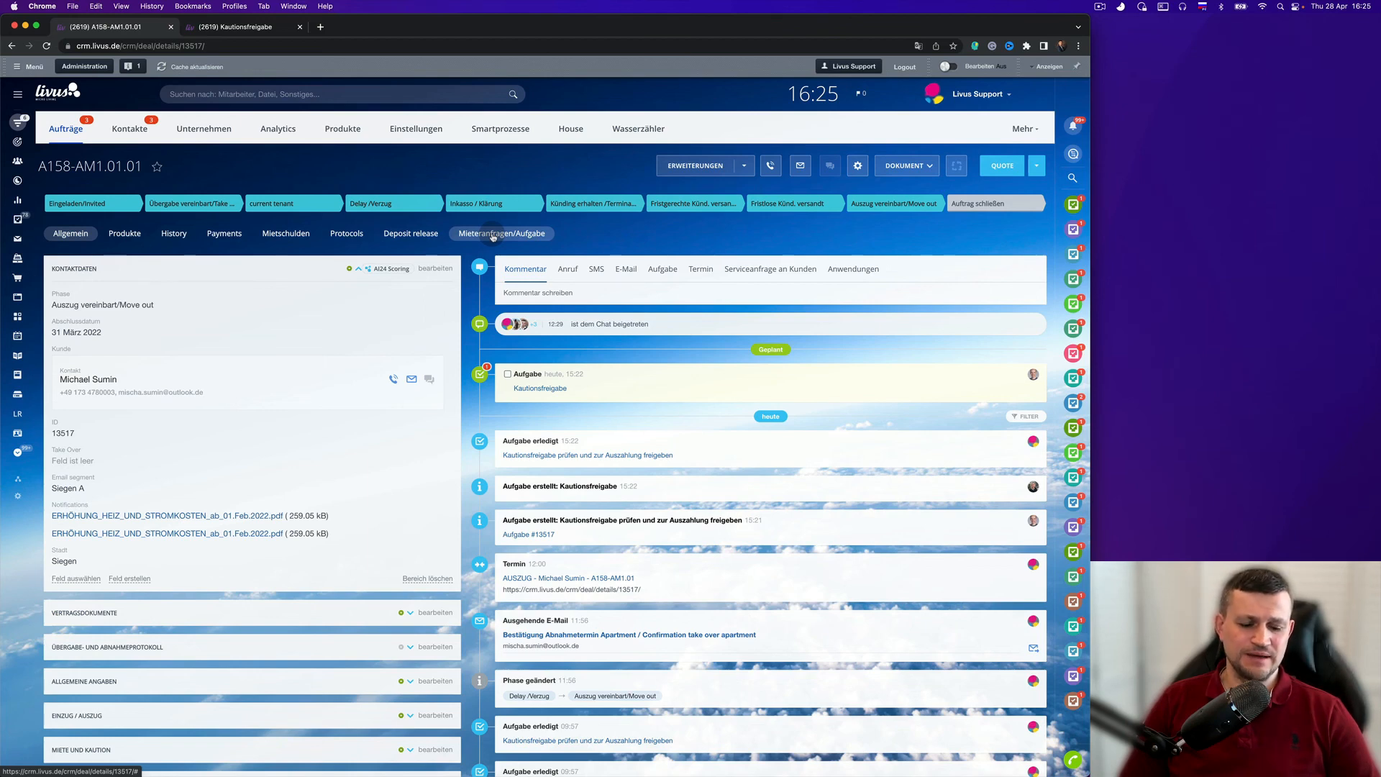
Return to the Mieteranfragen/Aufgabe tab showing task 13340 Kautionsfreigabe at the top
click(501, 233)
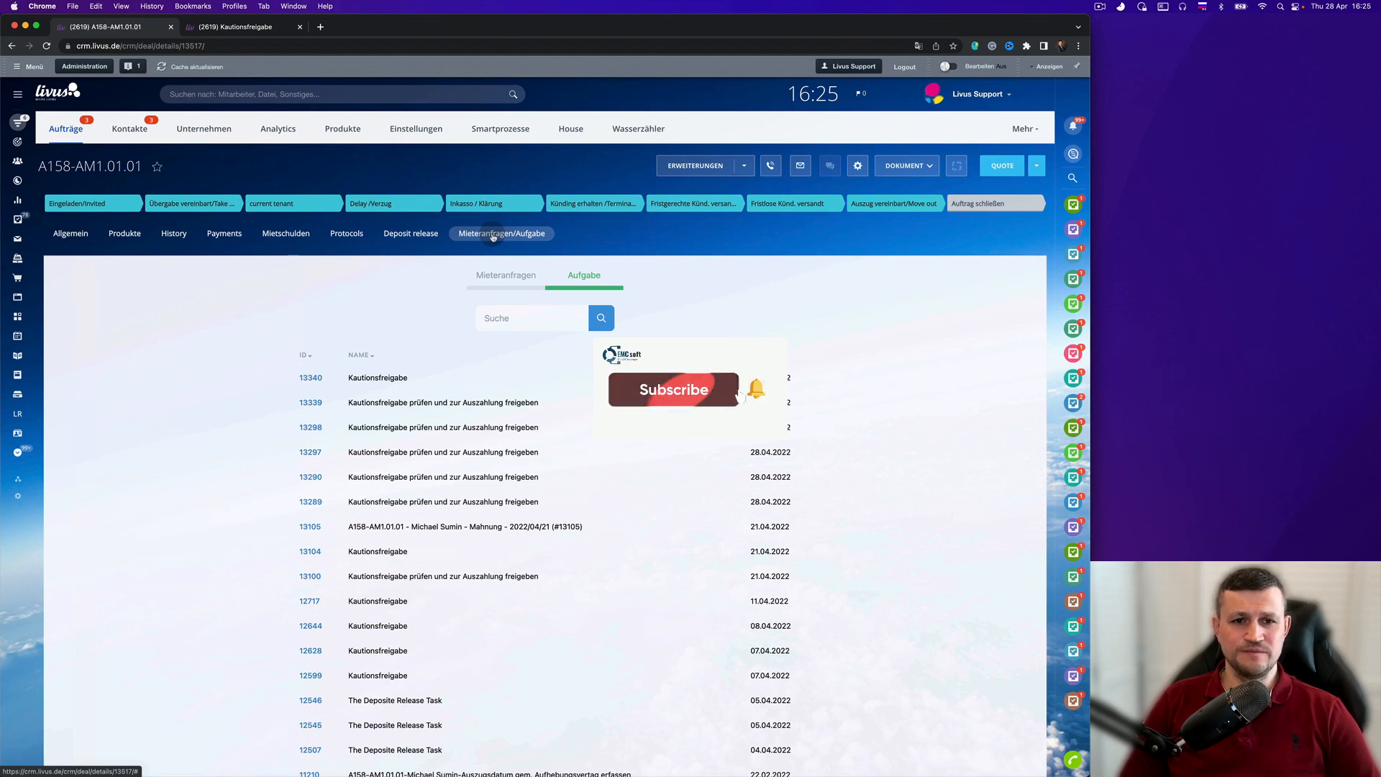
click(672, 390)
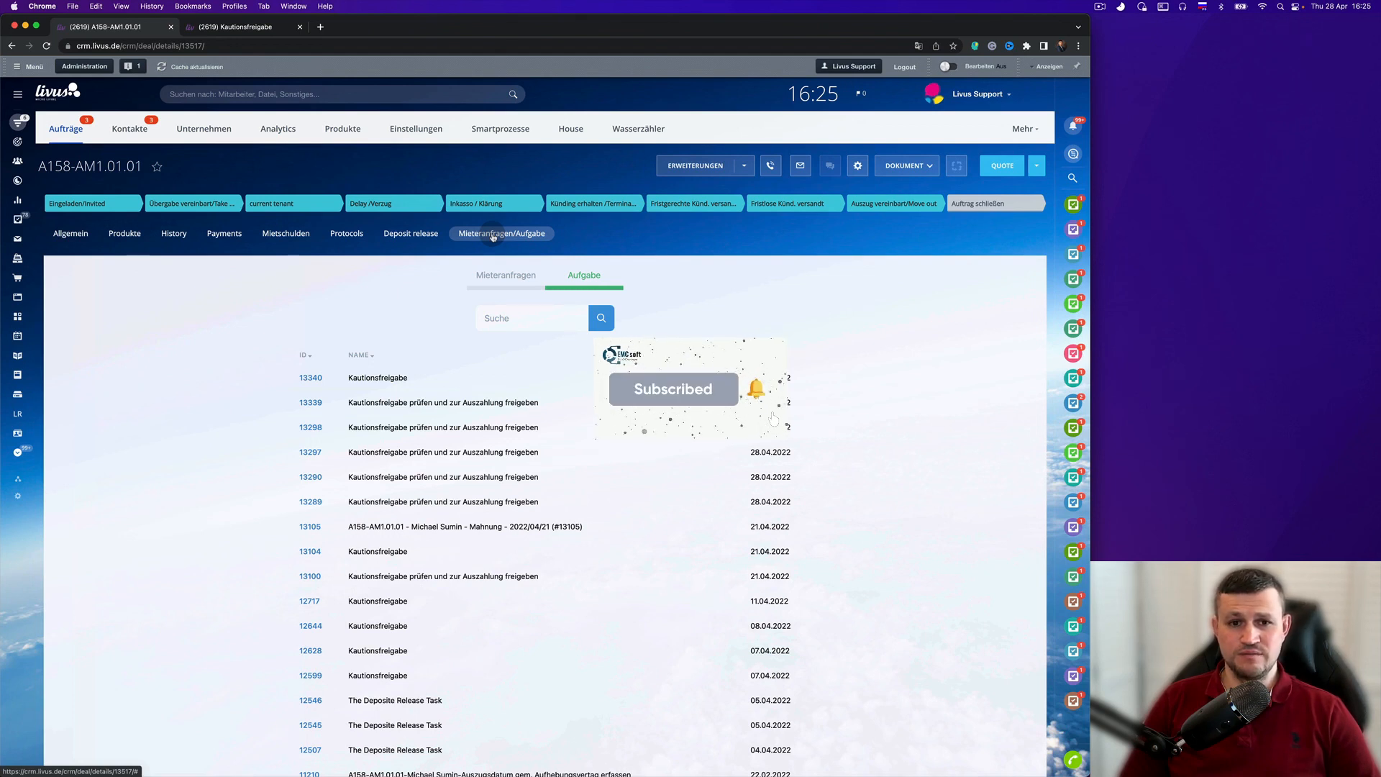